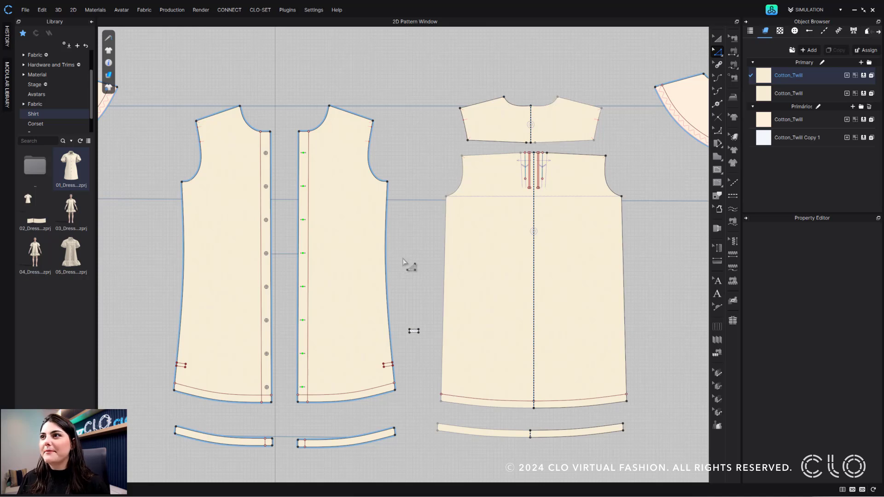
mouse_move(411, 413)
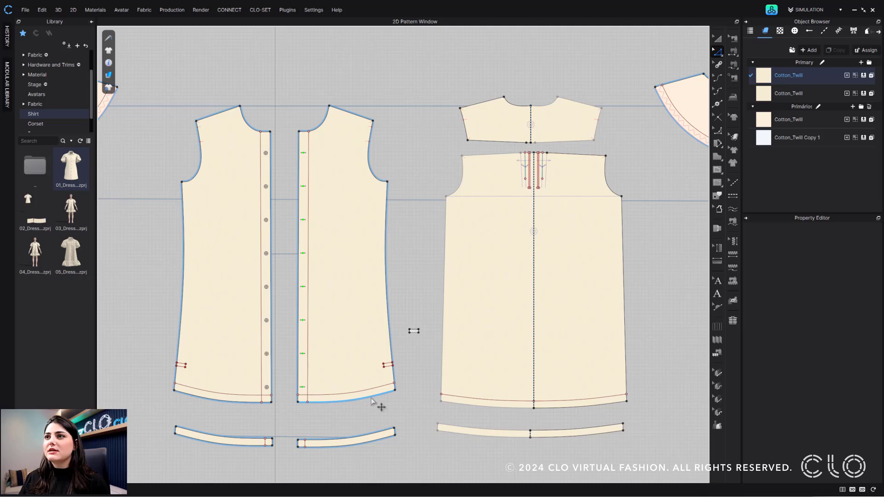
- Select the front hem line and dismiss its length change without applying it
click(346, 404)
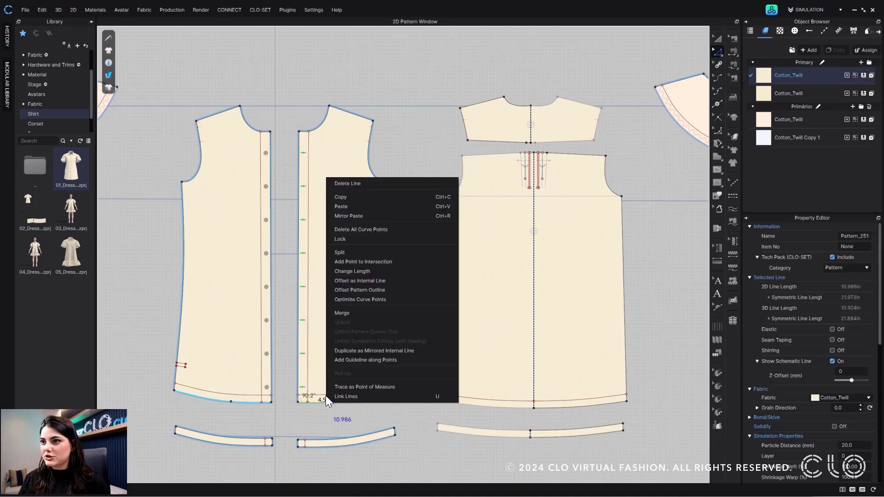
click(352, 271)
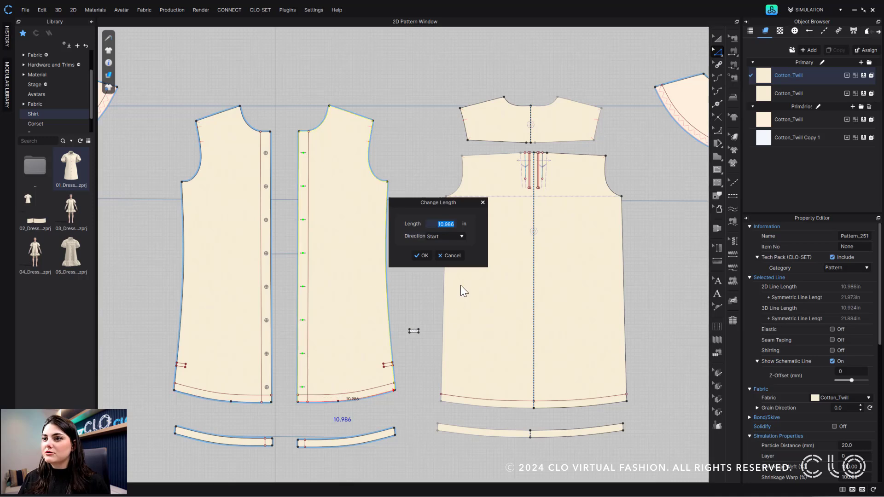
click(421, 256)
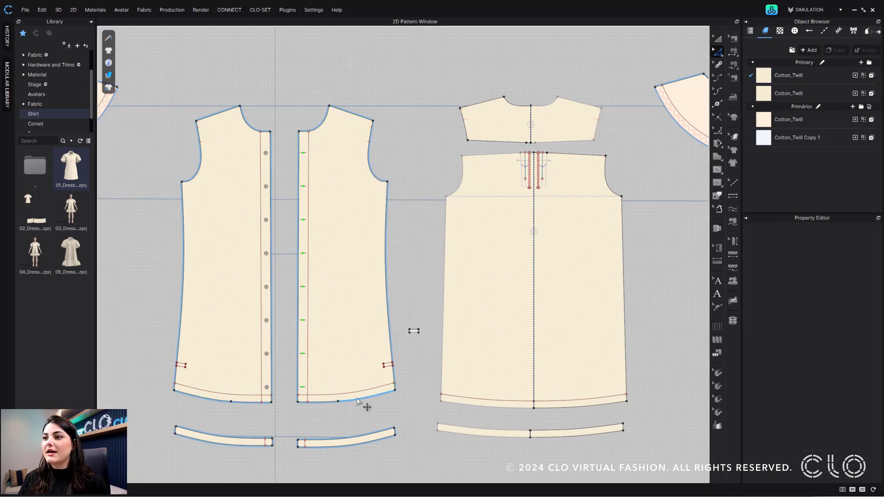
right_click(337, 401)
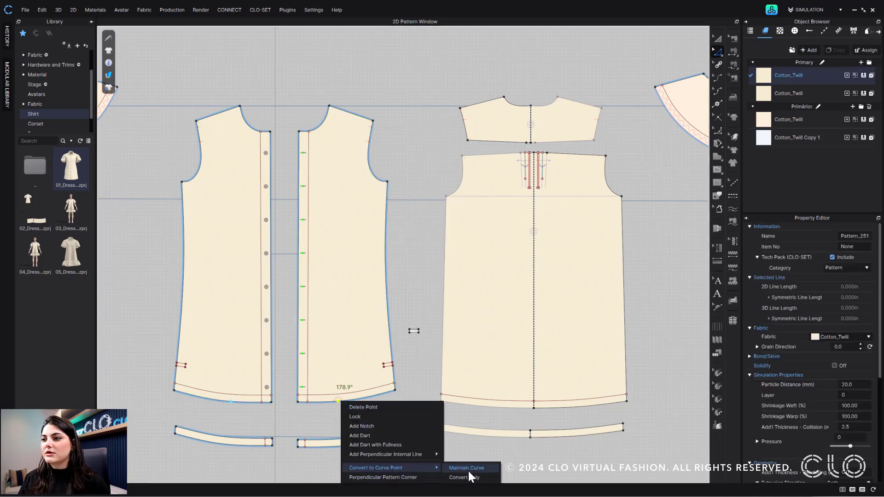
click(466, 468)
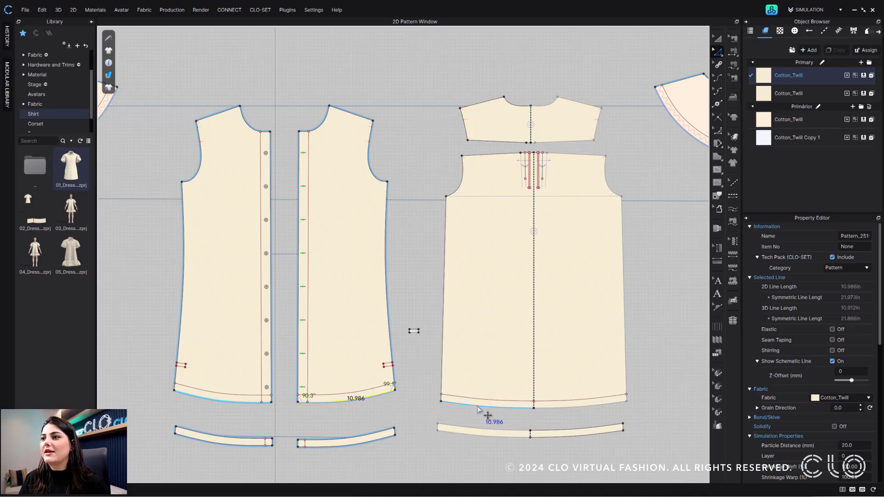
- Preview both front and back hems at 12 in, growing from the start point
right_click(478, 412)
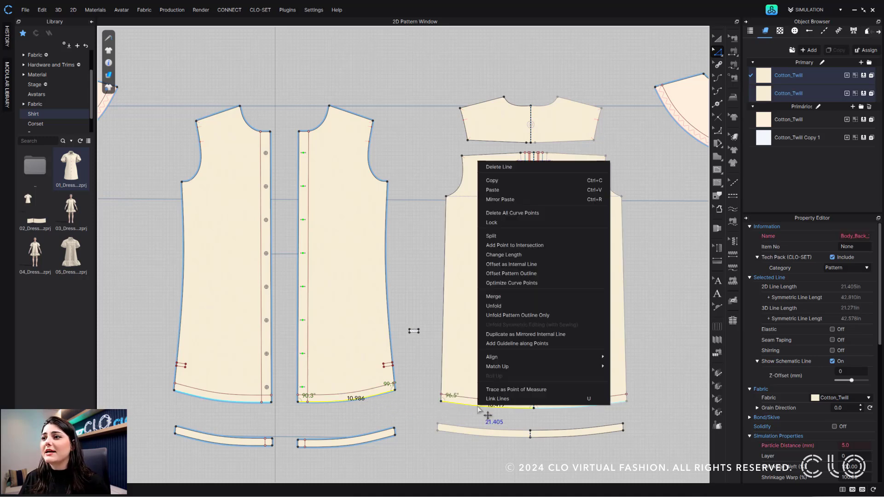
click(503, 255)
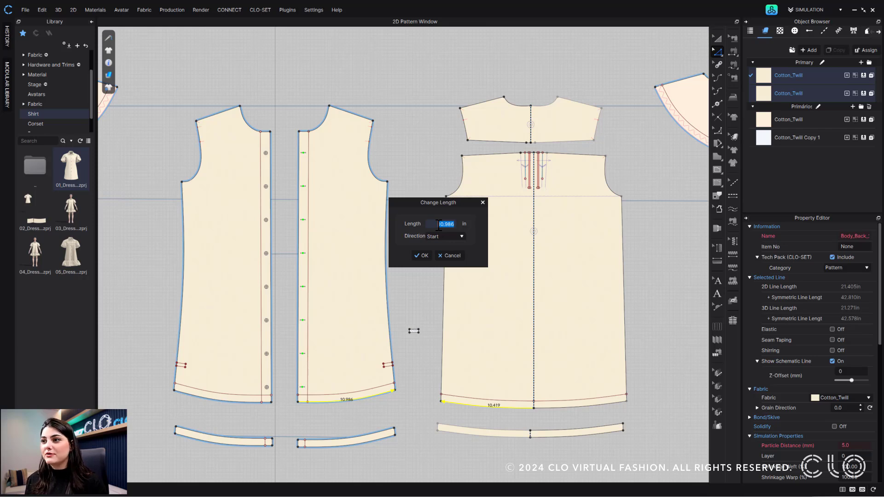
text(12)
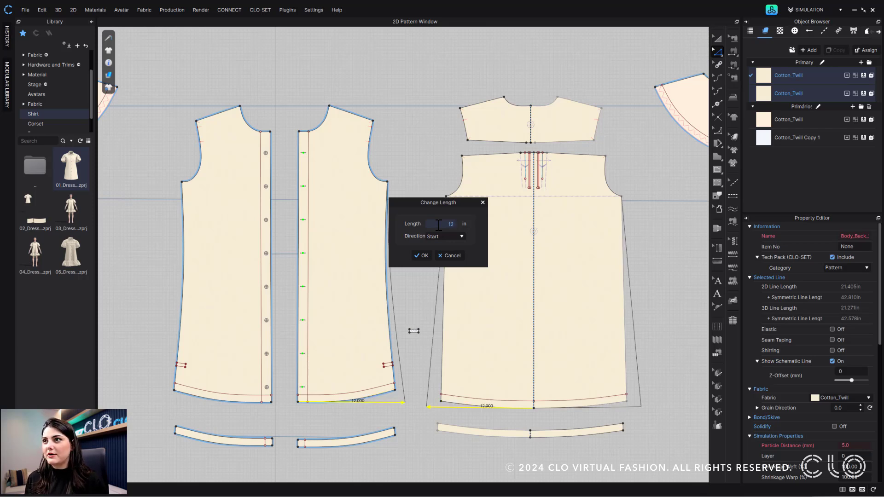
text(12.5)
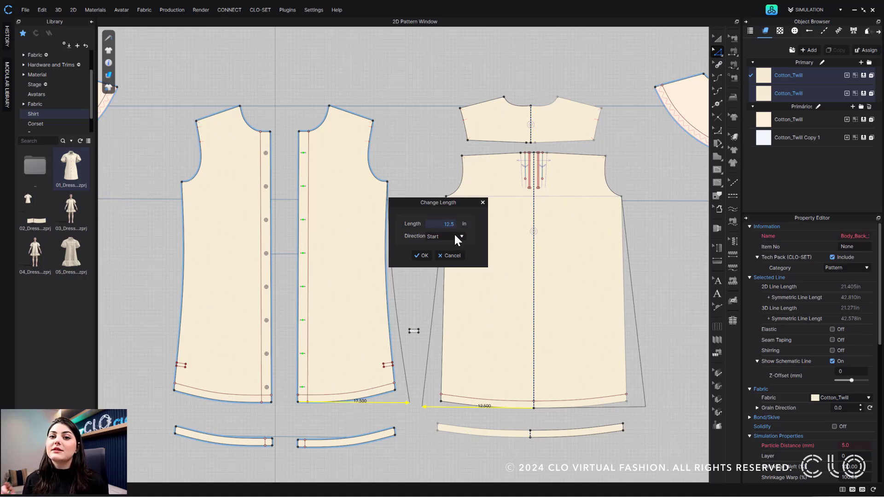
click(460, 236)
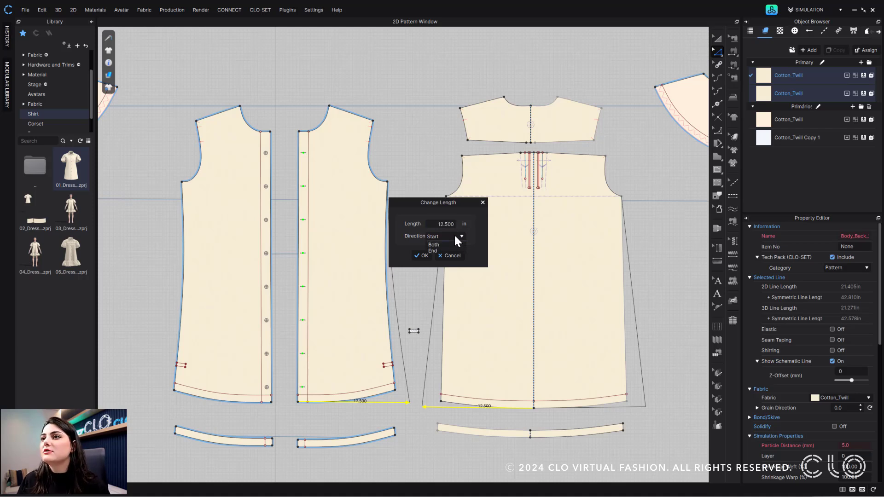
click(434, 244)
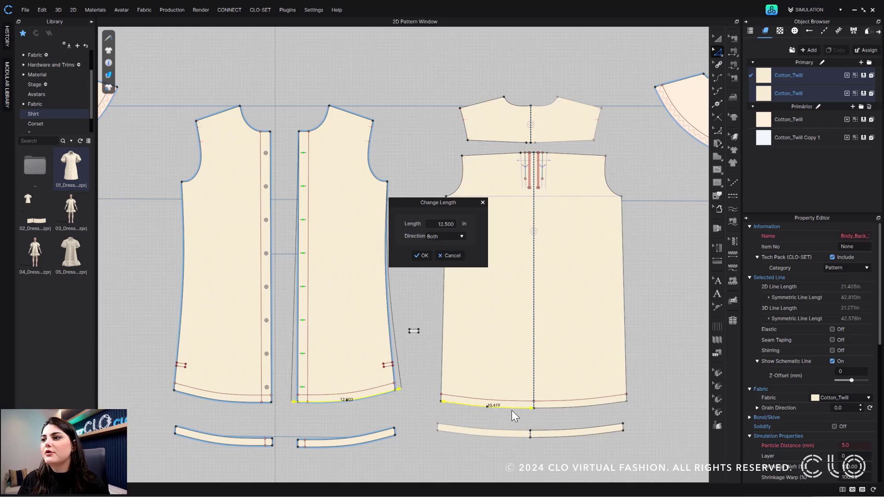
mouse_move(483, 410)
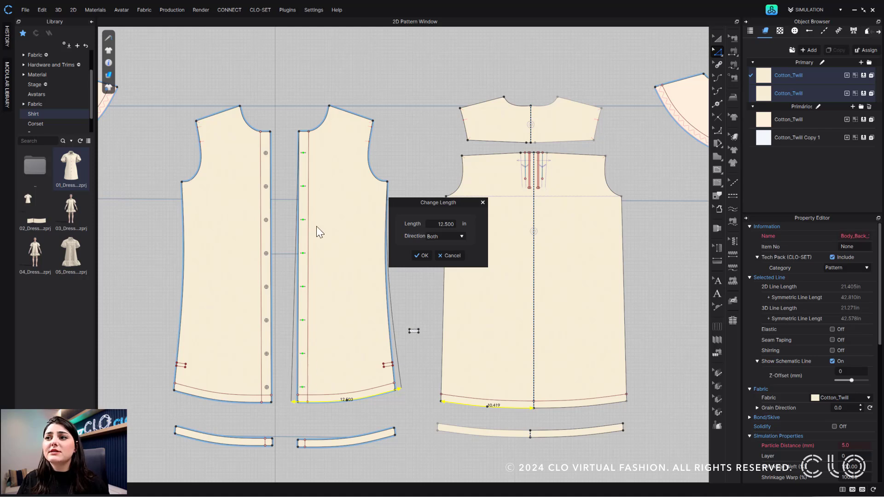
mouse_move(375, 402)
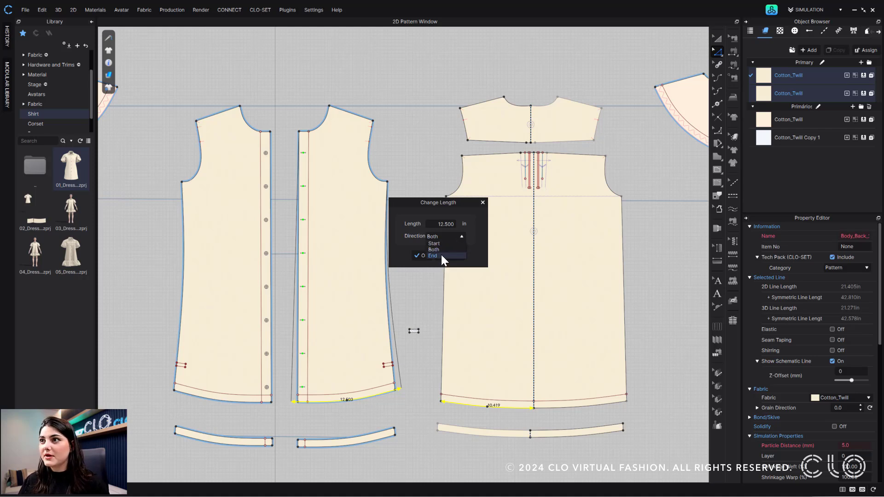
click(431, 256)
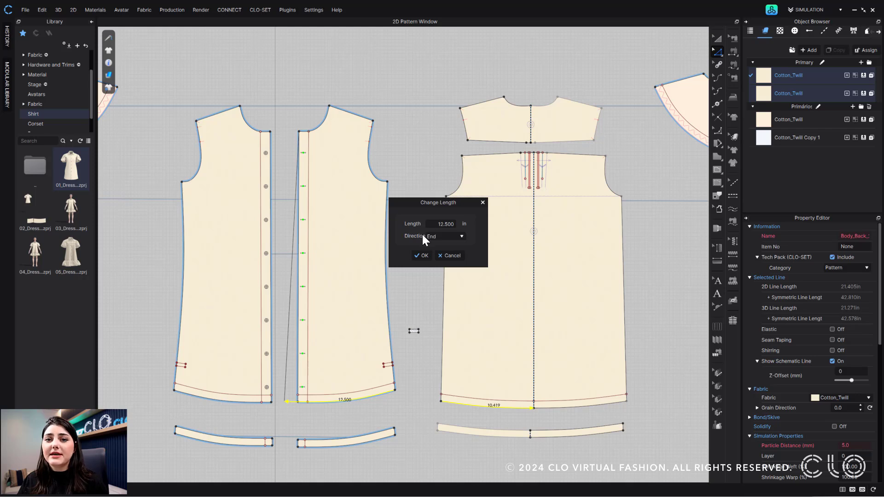
click(433, 236)
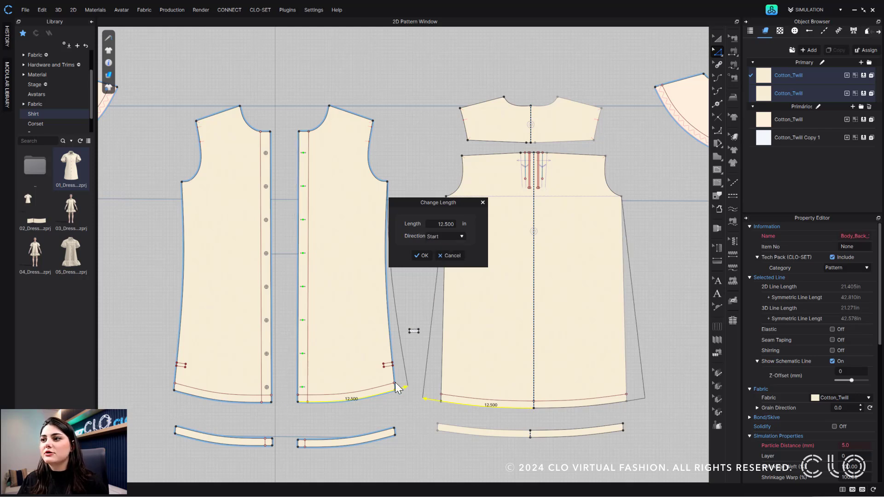
mouse_move(418, 354)
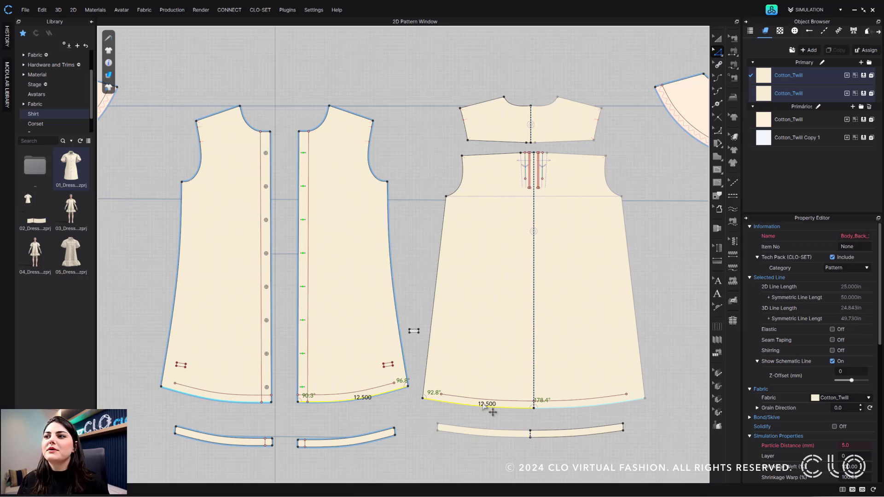
mouse_move(420, 239)
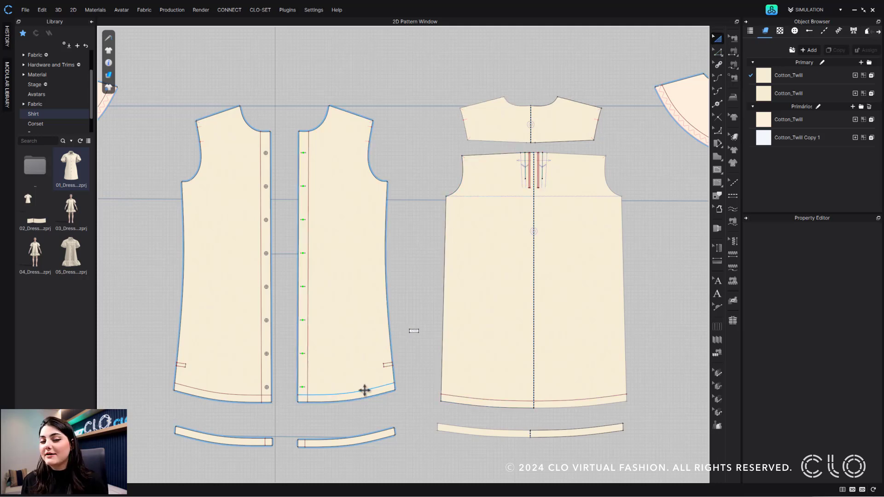
- Link the front internal hem line to the pattern outline, then select the back internal line
click(364, 391)
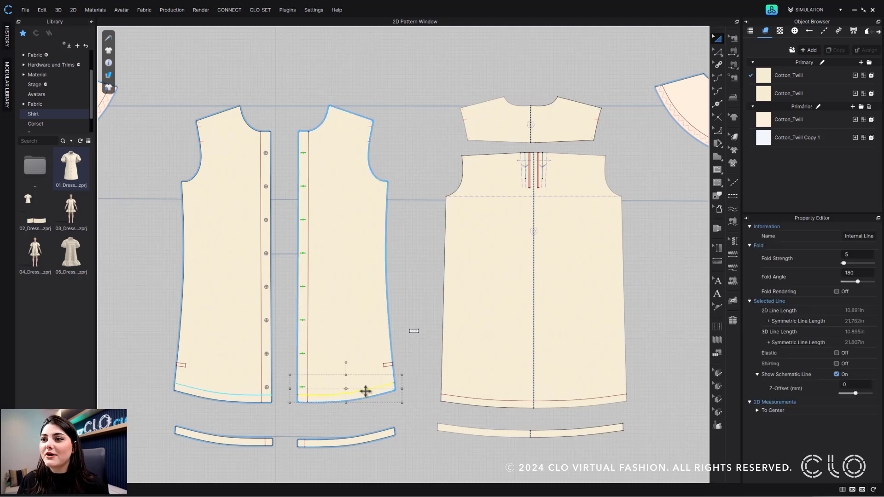
right_click(364, 390)
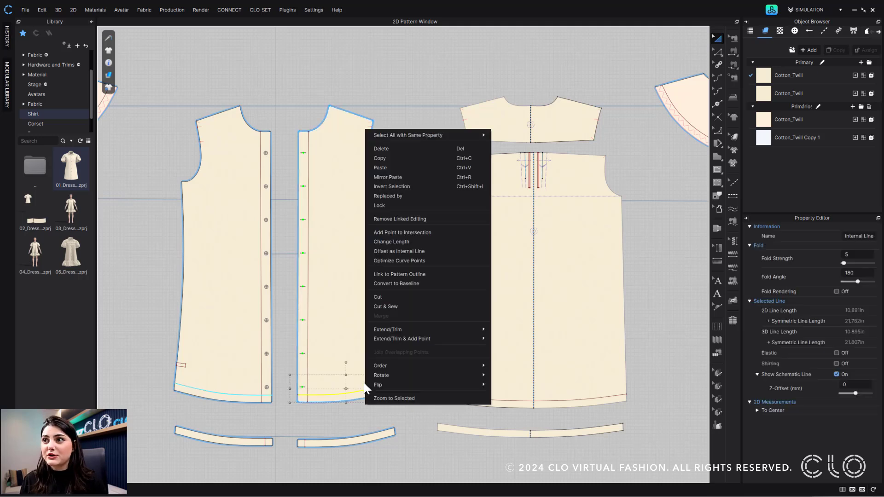
mouse_move(413, 277)
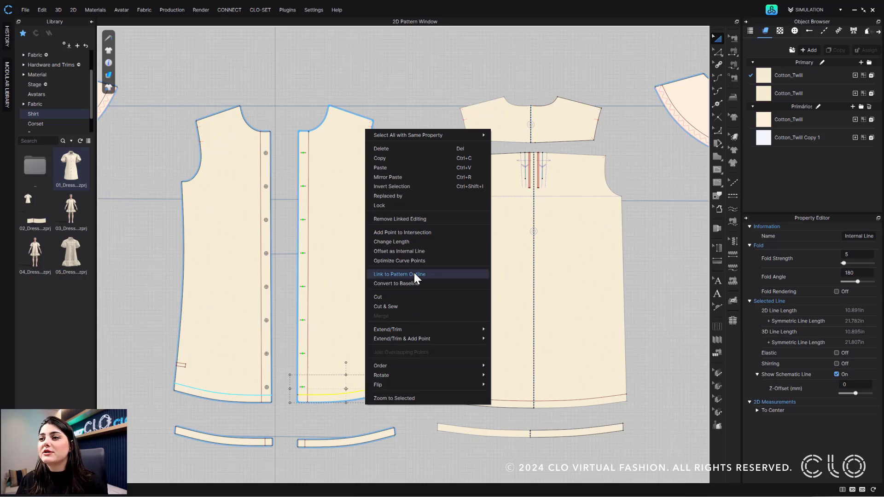
click(399, 273)
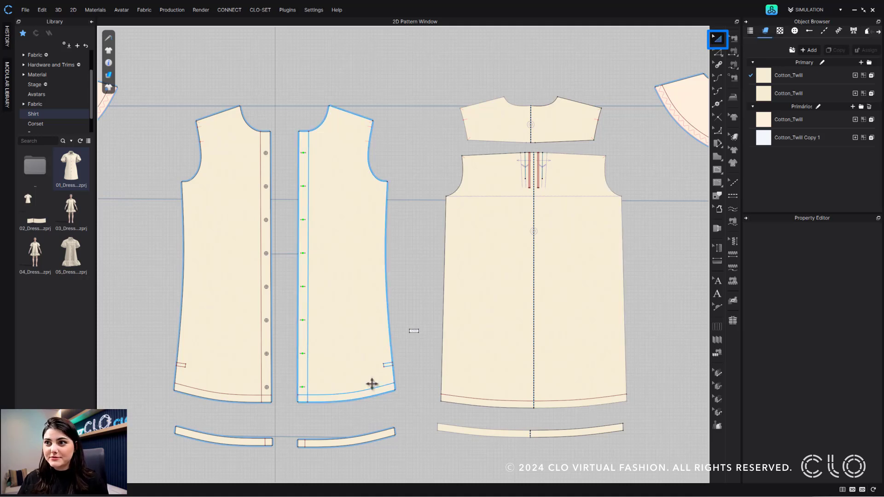
click(370, 401)
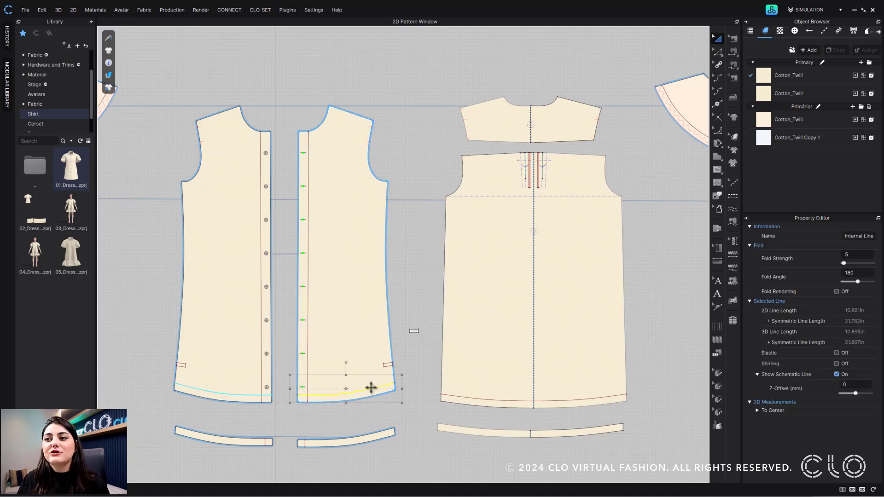
right_click(369, 389)
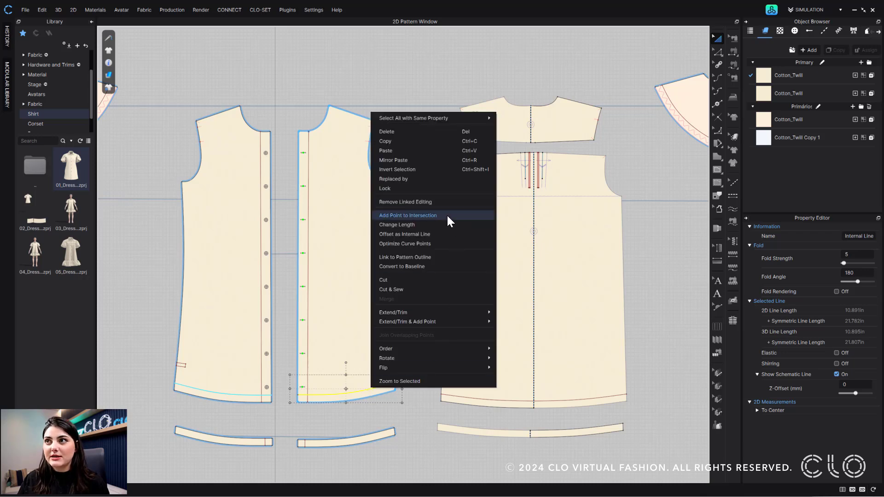
mouse_move(442, 263)
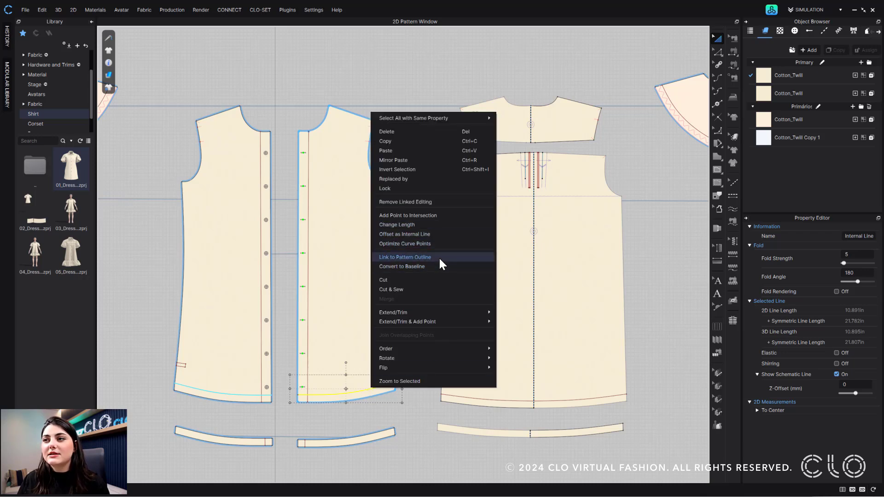
click(405, 257)
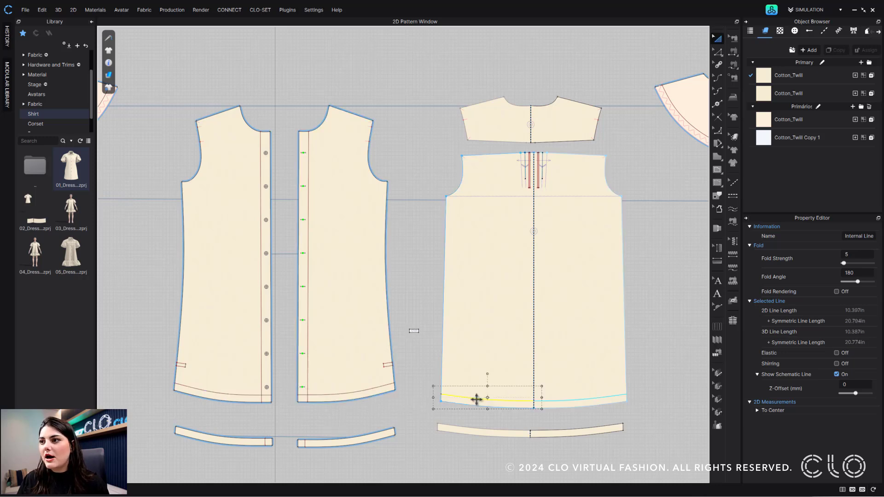
right_click(478, 400)
text(12)
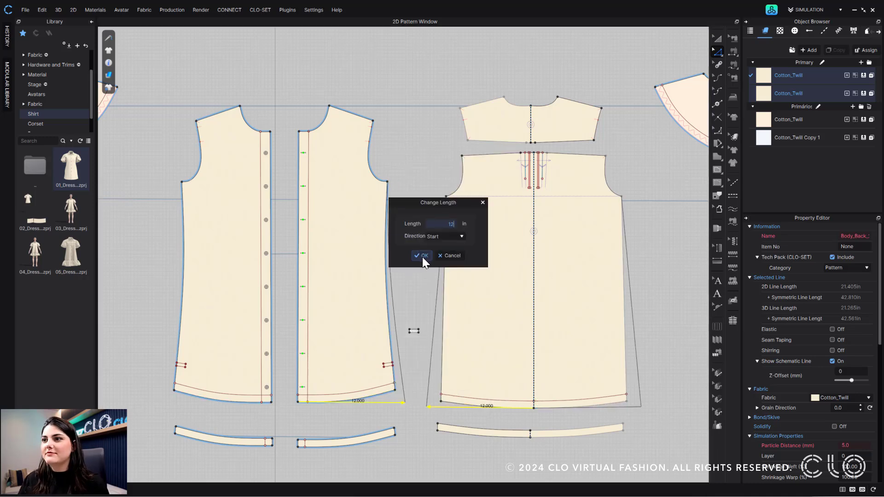
- Apply the 12 in length change to the front and back hems
click(420, 256)
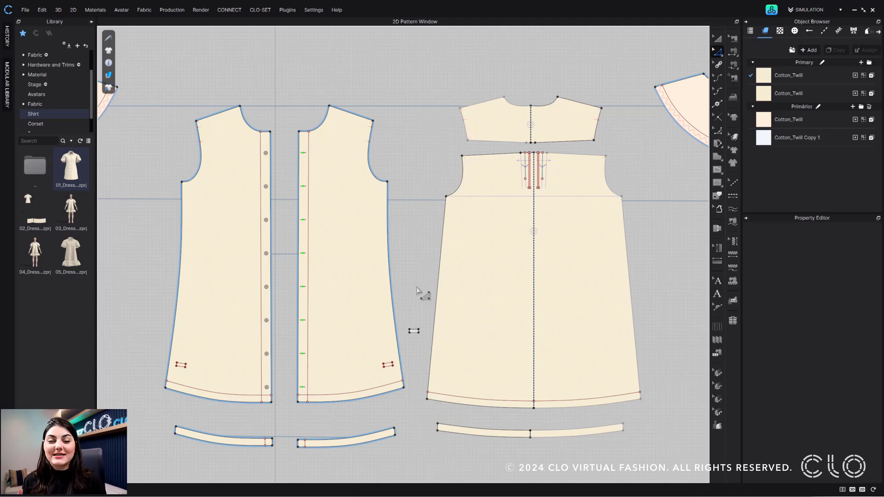
mouse_move(418, 216)
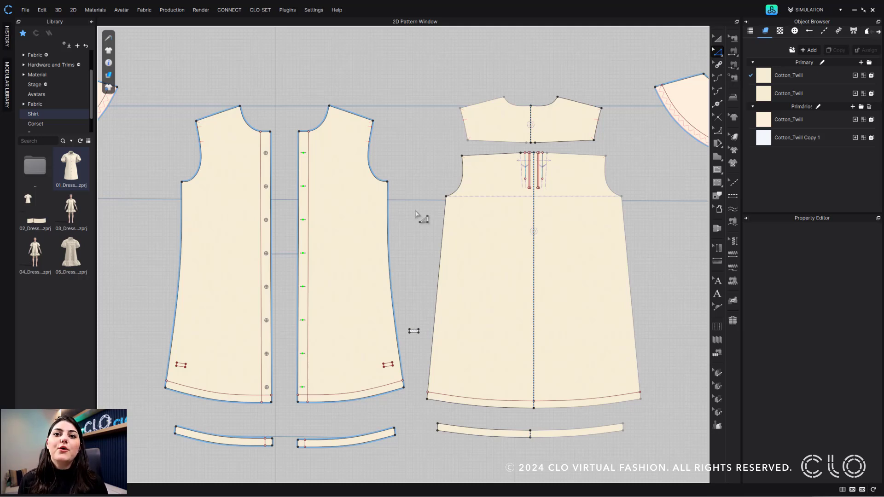
mouse_move(394, 212)
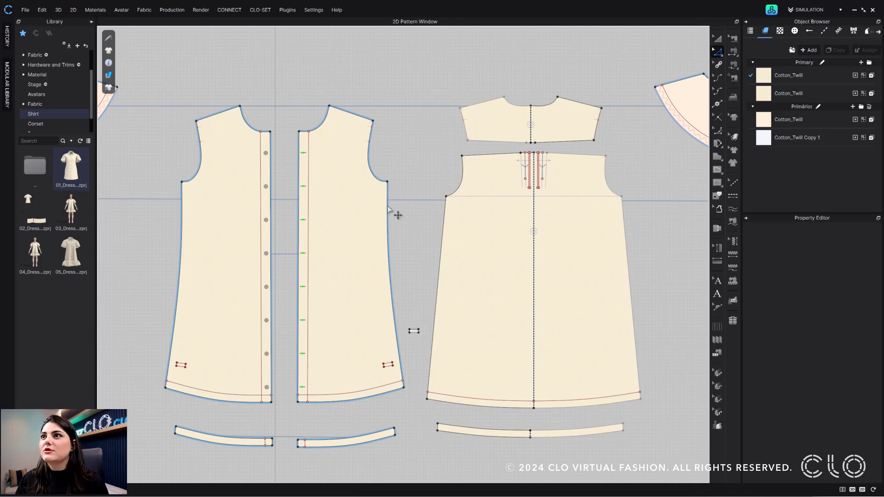
click(385, 286)
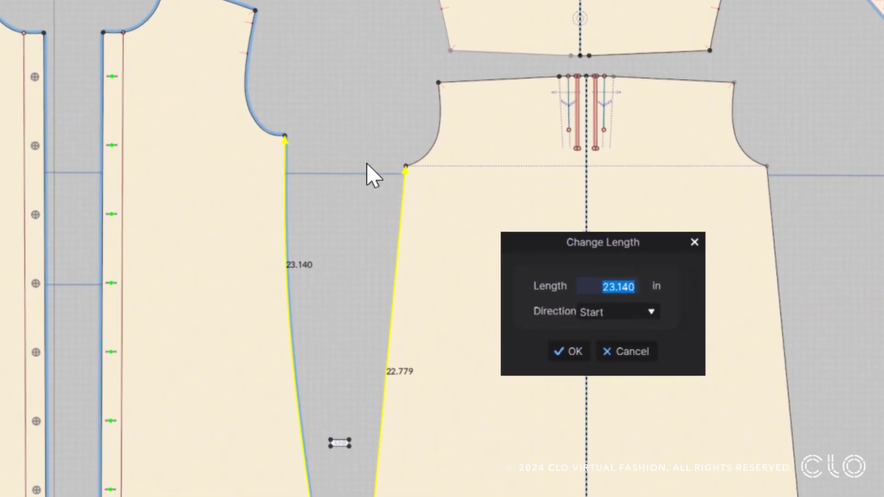
mouse_move(310, 171)
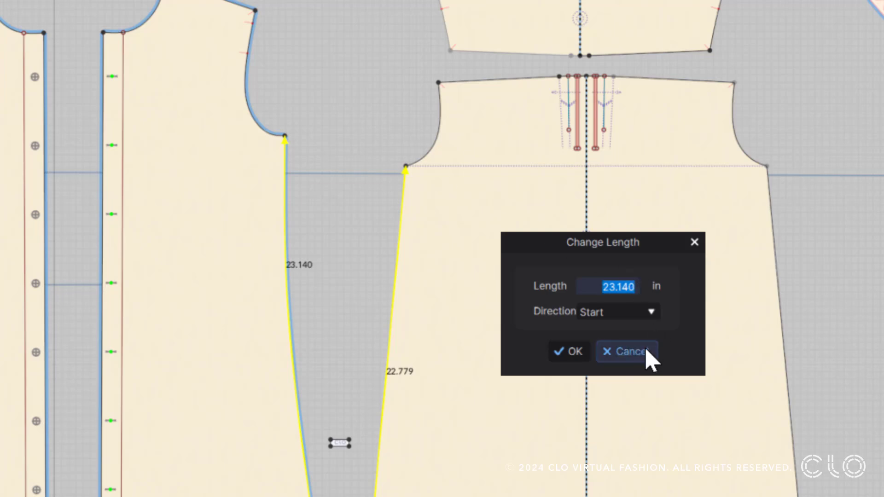
click(626, 351)
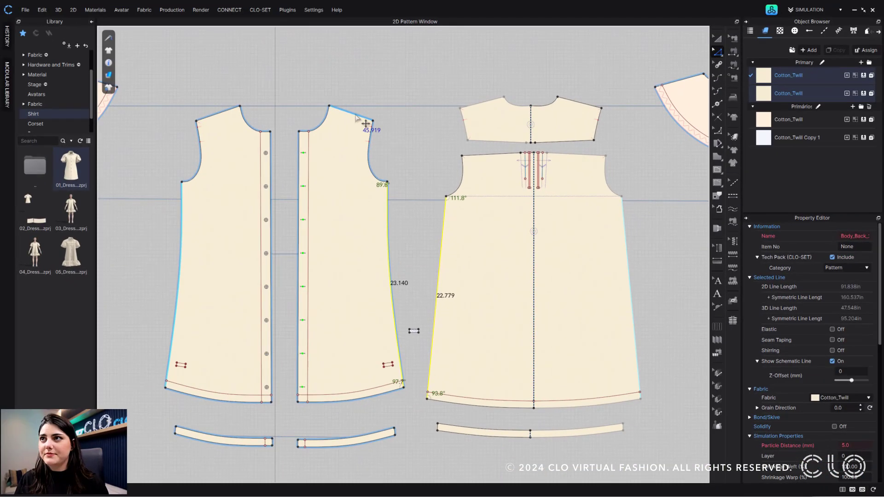
- Bring up the front shoulder line's editing options to compare 5.161 against 5.069 in
right_click(484, 100)
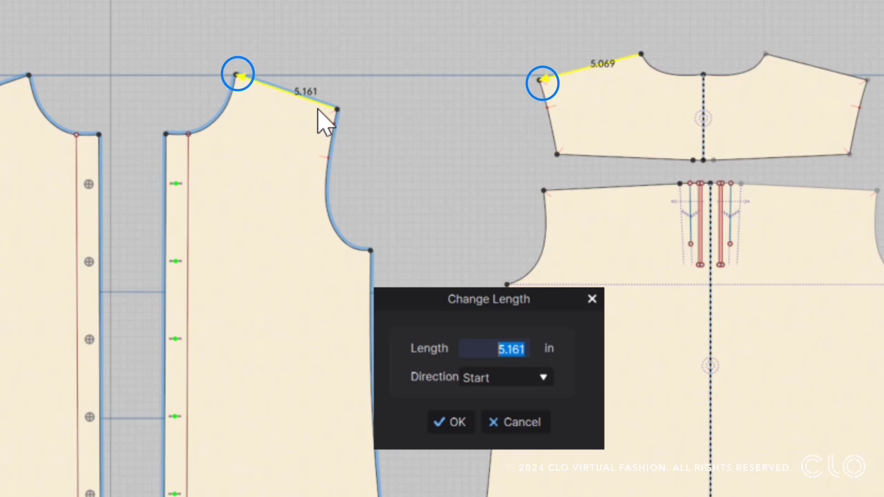
mouse_move(211, 89)
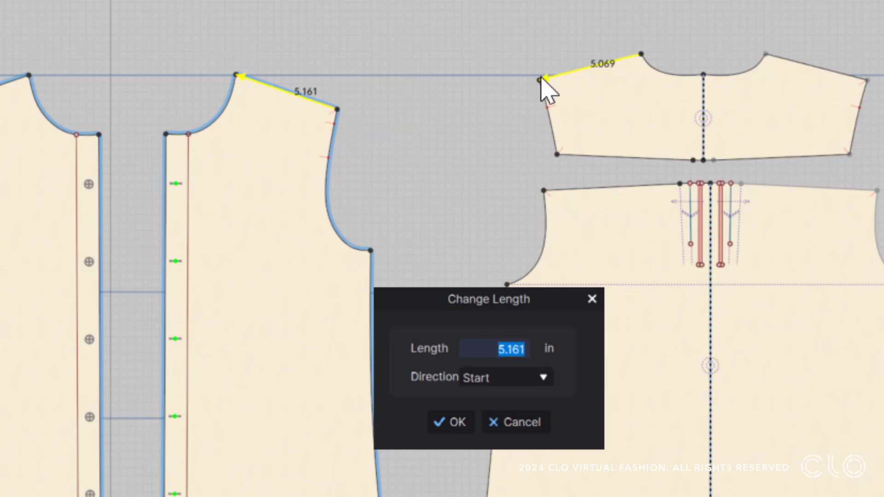
mouse_move(469, 257)
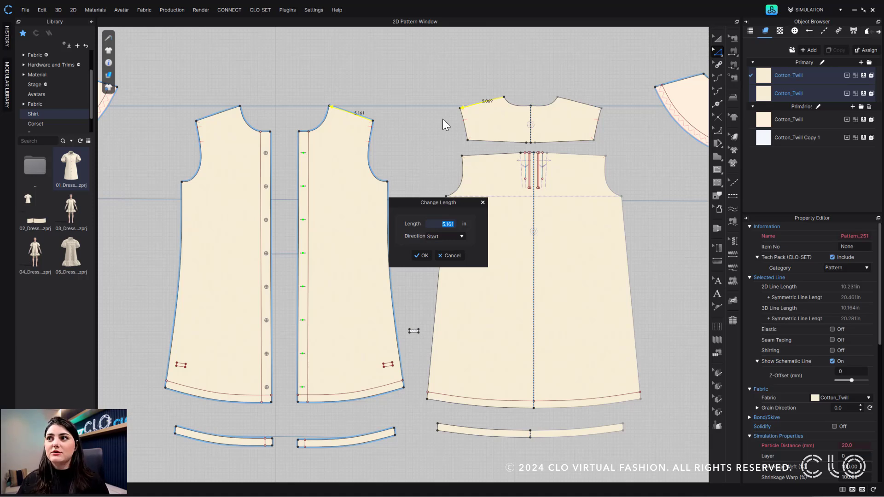
mouse_move(477, 264)
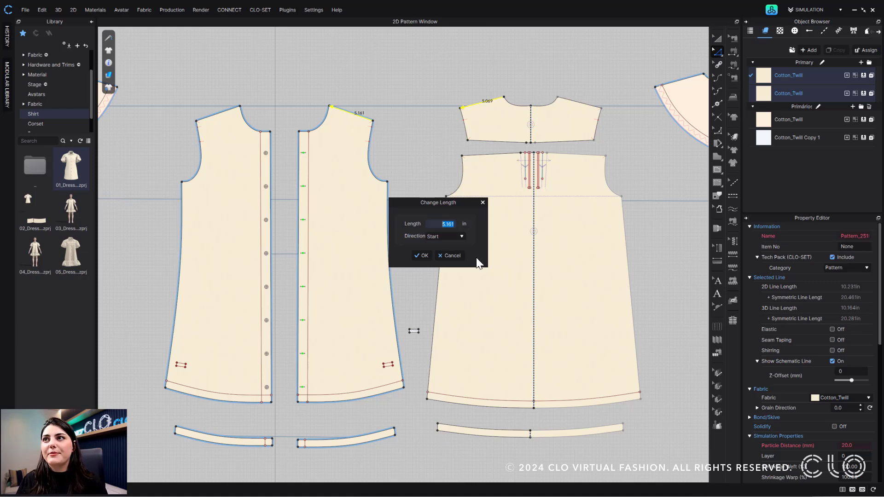
- Change the front shoulder line length to 5.25 in, growing from its end point
click(421, 256)
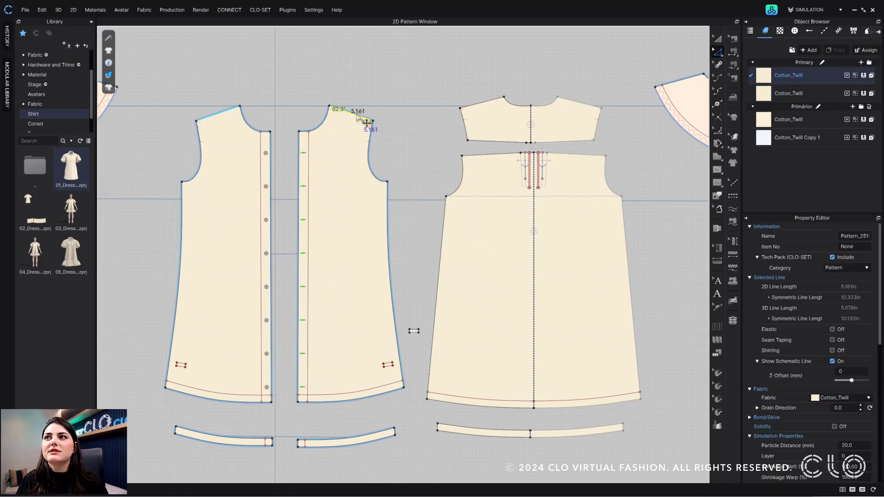
right_click(361, 122)
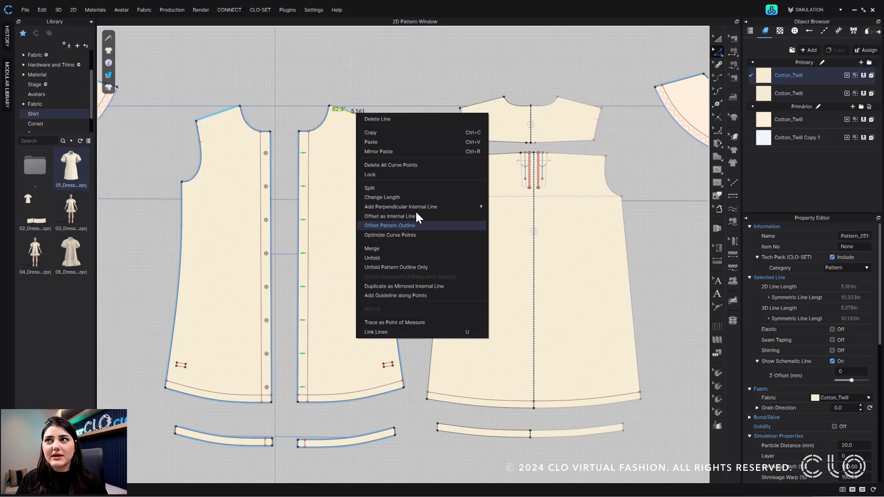
click(382, 197)
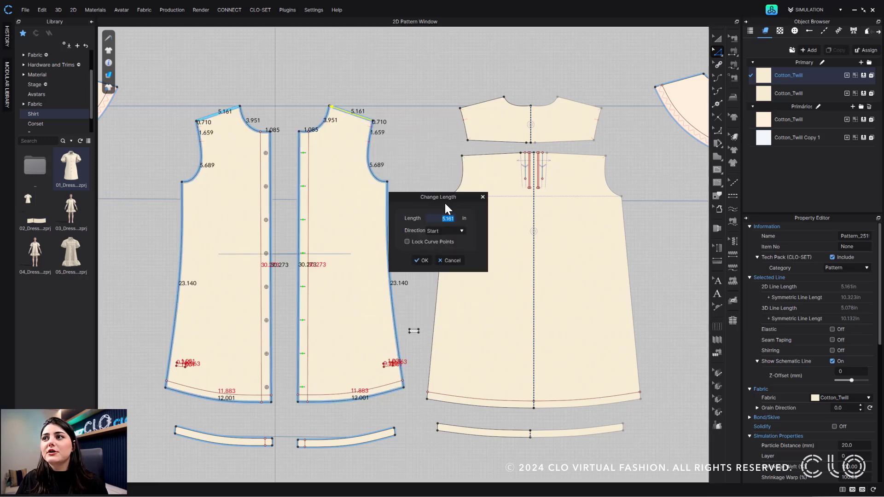
click(459, 230)
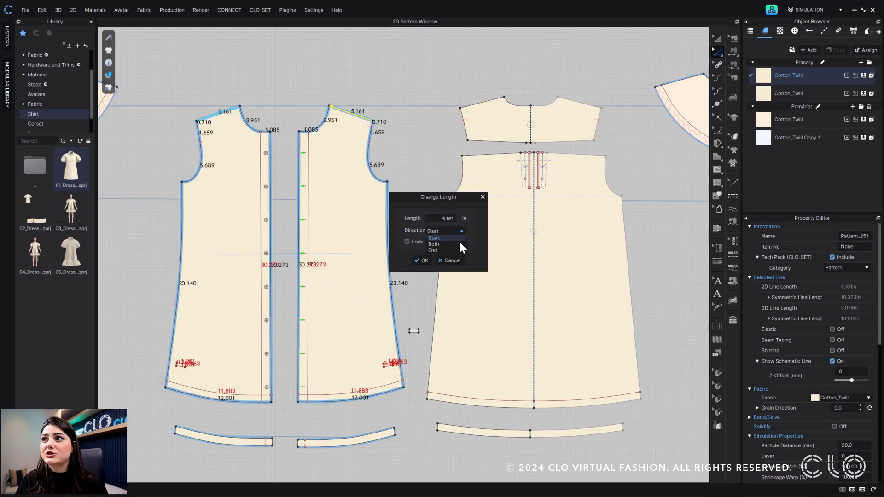
click(433, 250)
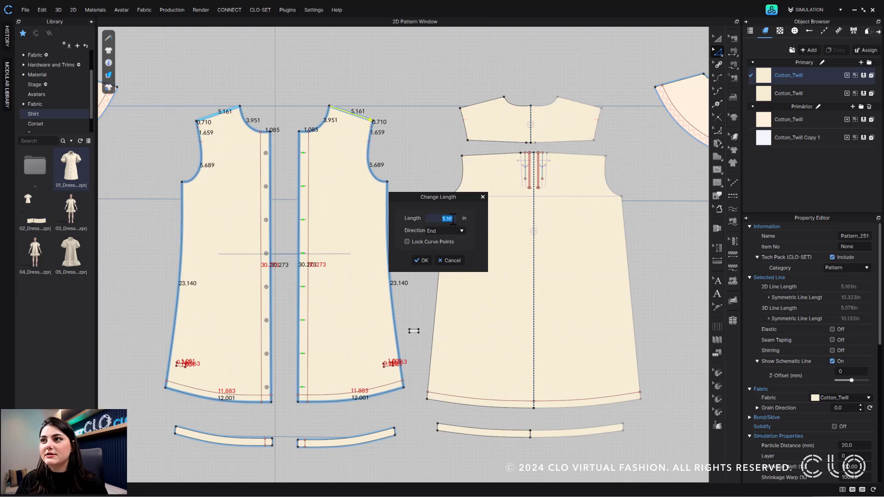
text(5.25)
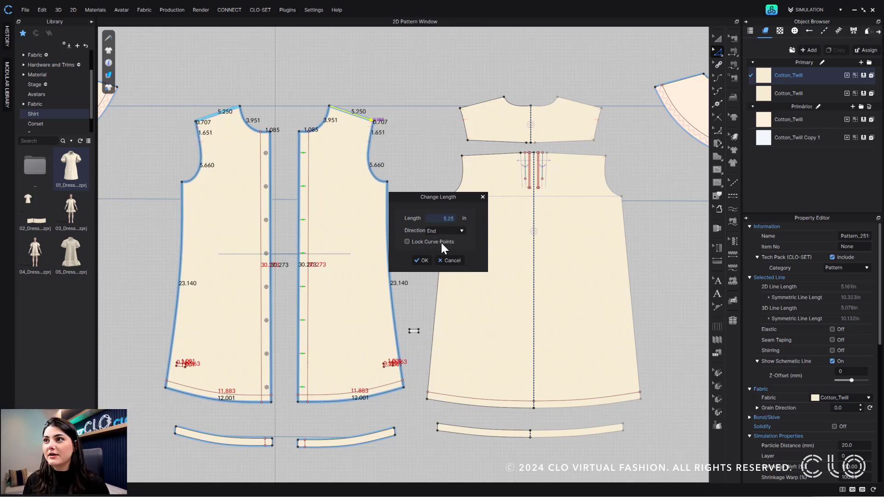
click(421, 261)
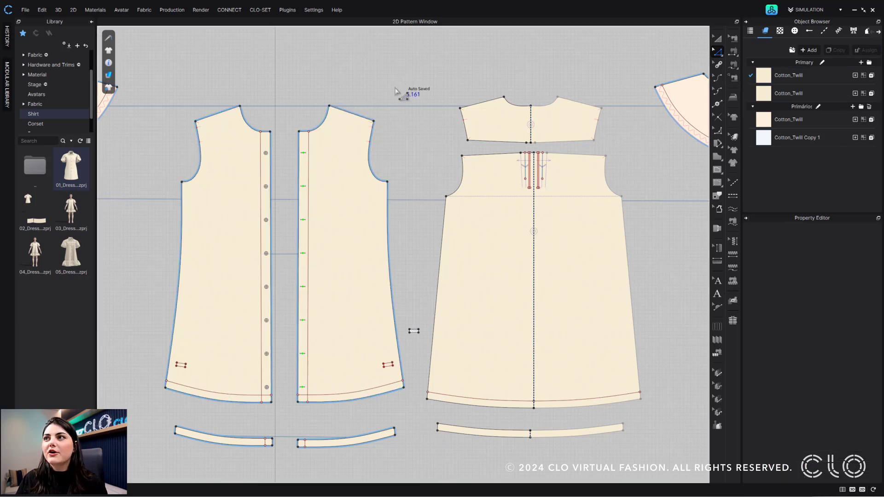
- Match the yoke shoulder to the longer 5.25 in front shoulder, growing from start
click(492, 111)
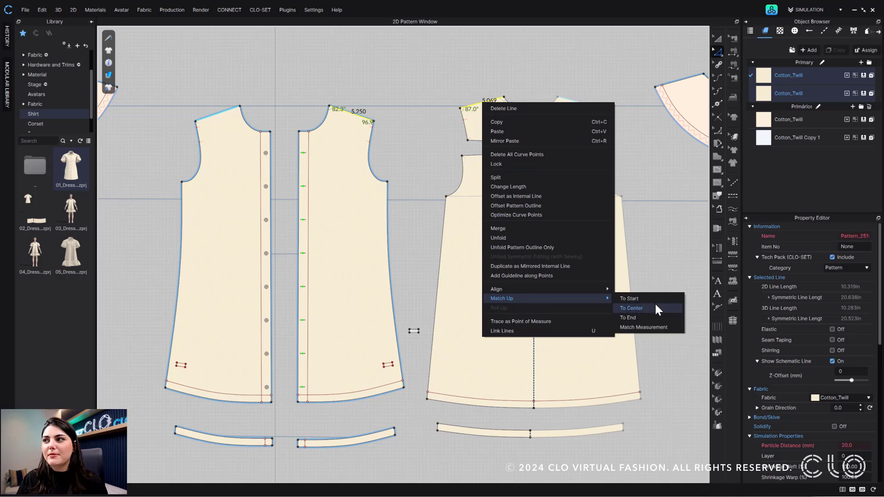
click(644, 327)
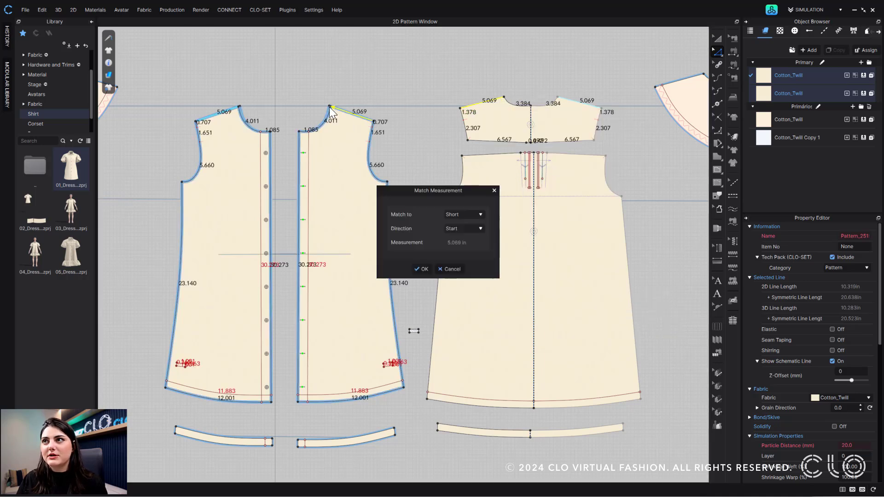
click(463, 214)
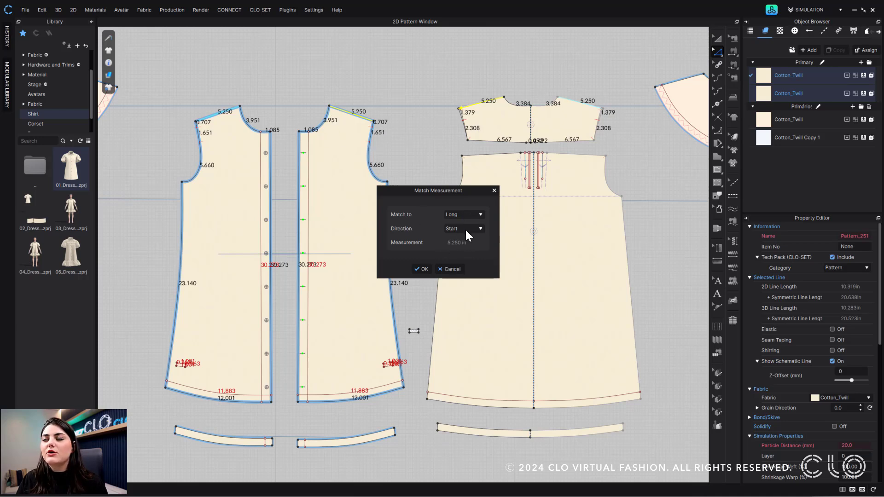
click(464, 229)
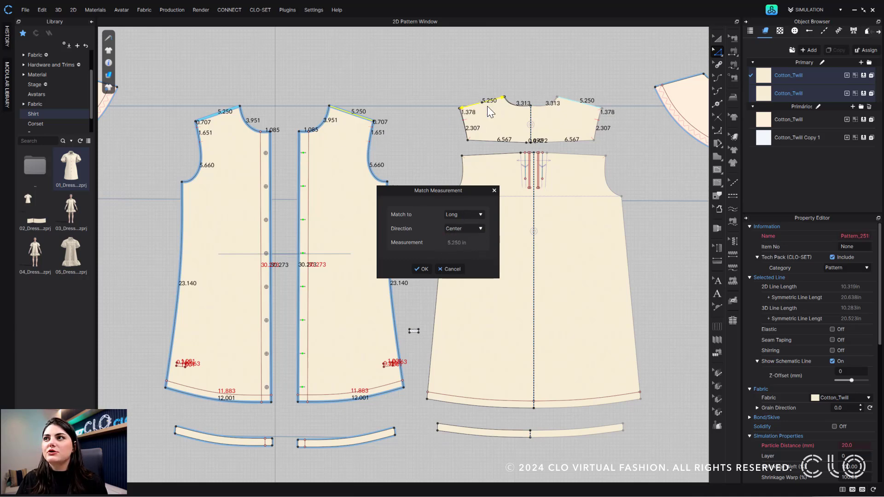
click(463, 228)
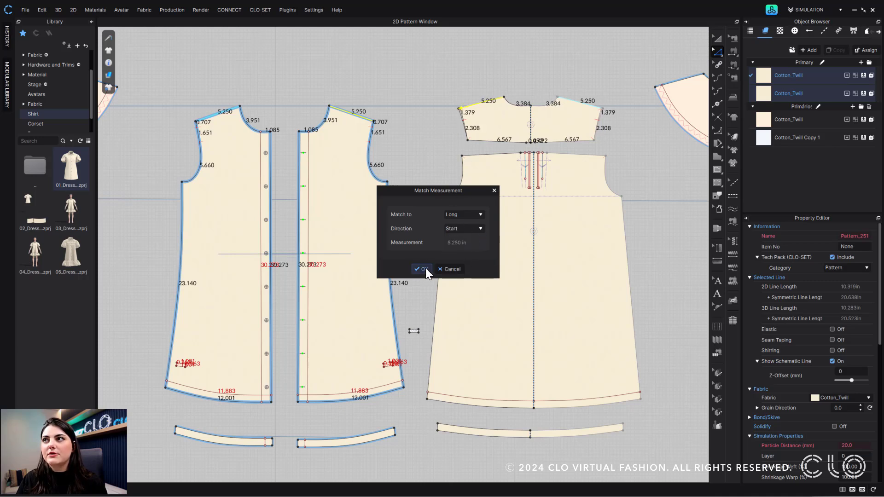
click(423, 268)
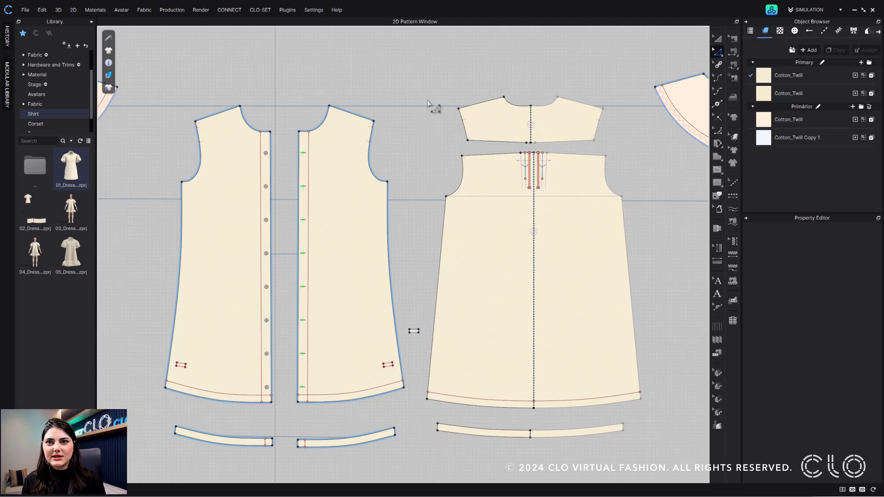
mouse_move(525, 97)
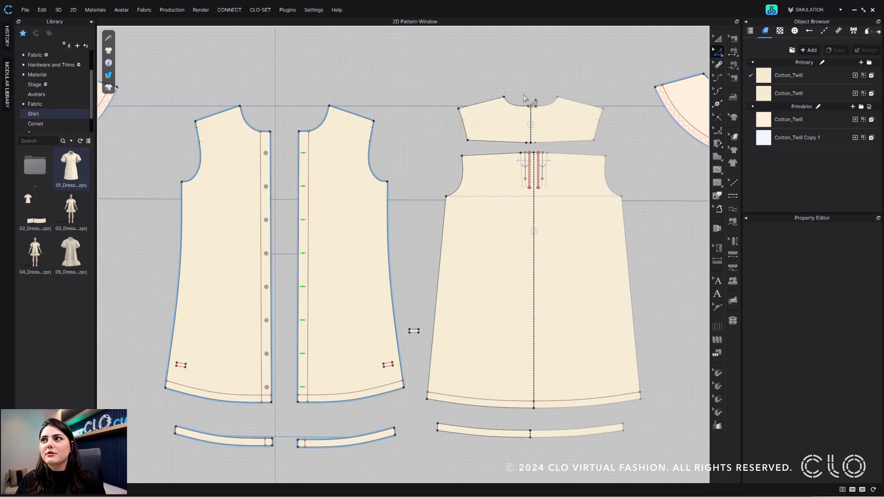
- Unlink the 5.261 in front shoulder line from the yoke shoulder line
right_click(214, 117)
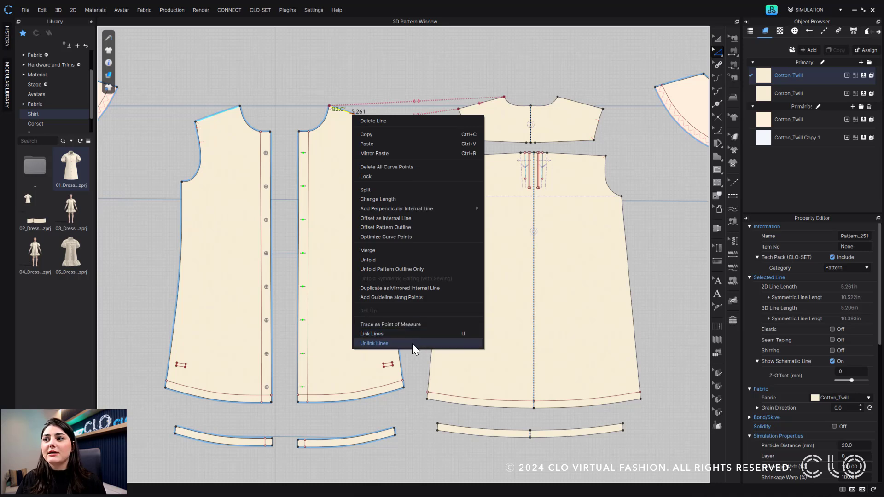
click(374, 343)
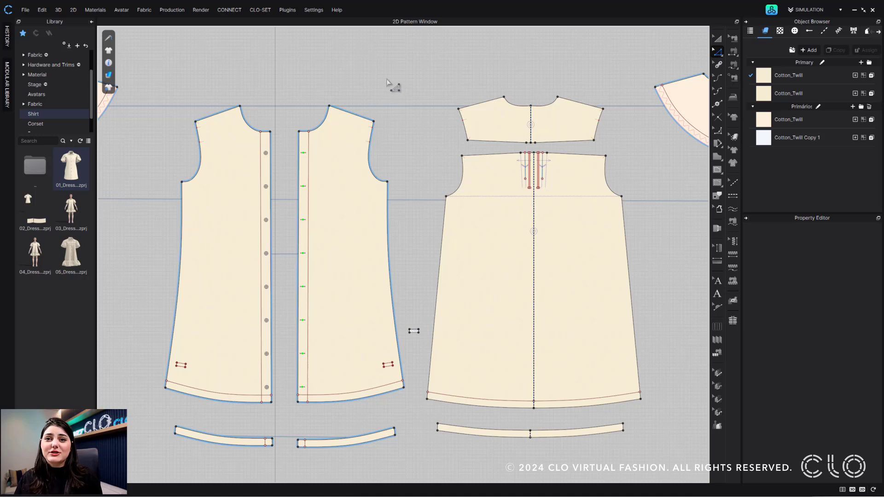
mouse_move(397, 288)
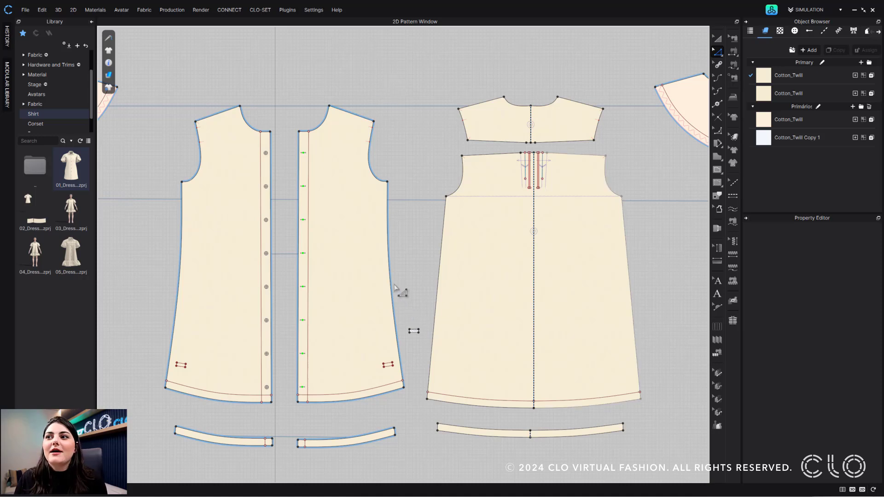
mouse_move(411, 233)
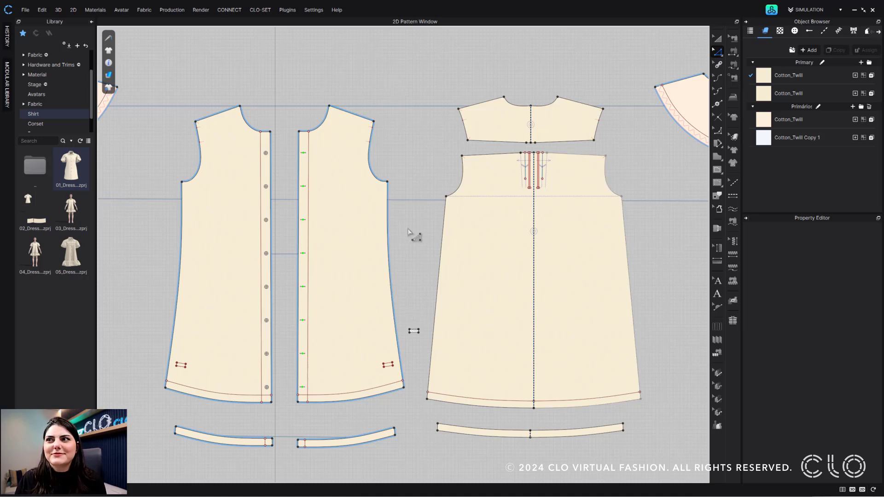